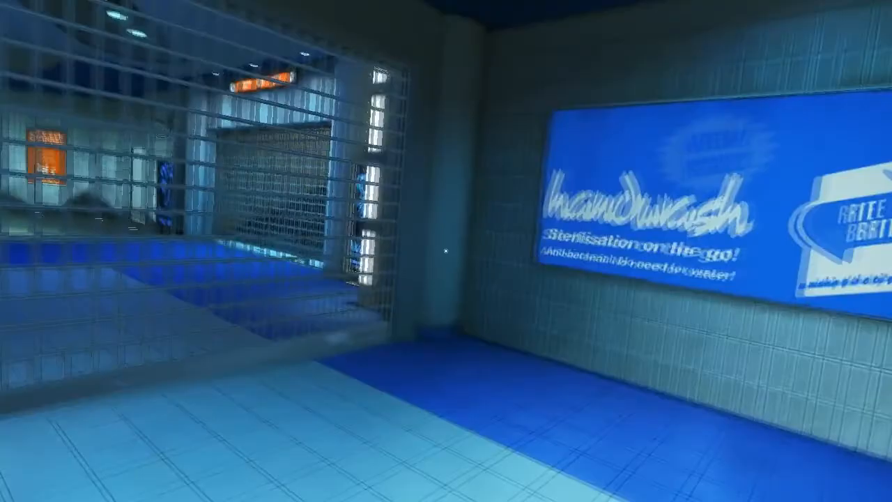
pyautogui.moveTo(447, 251)
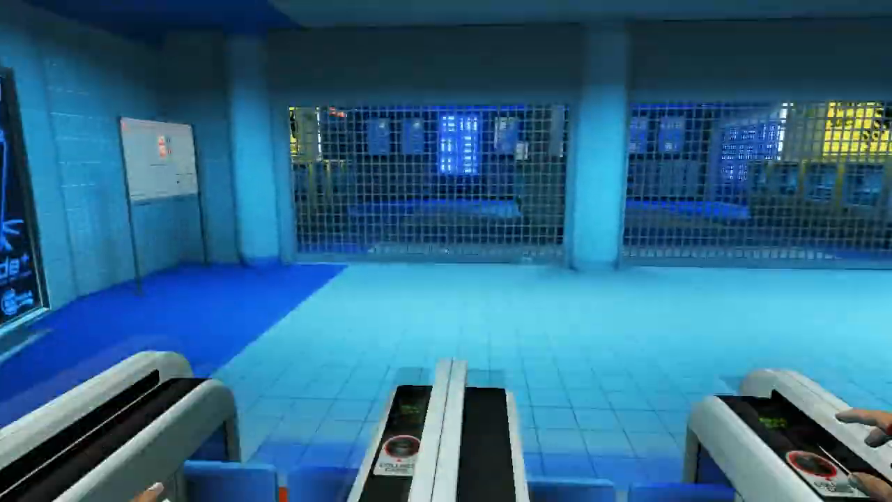
pyautogui.moveTo(446, 251)
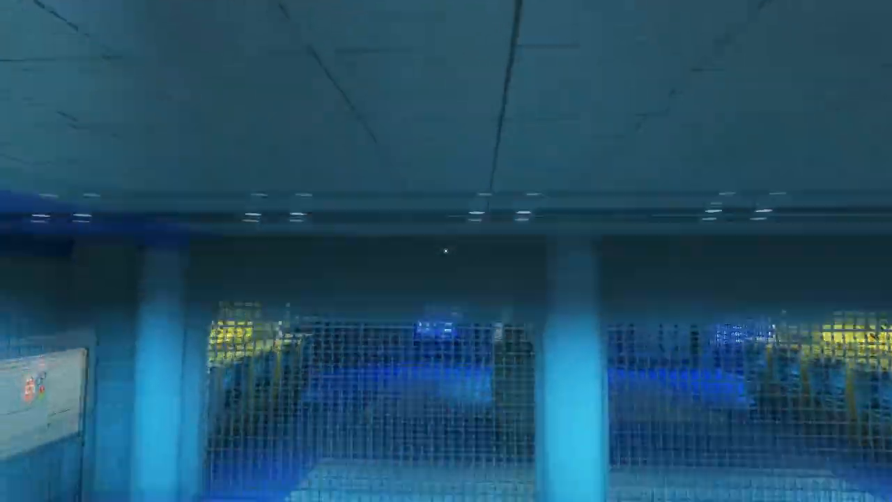